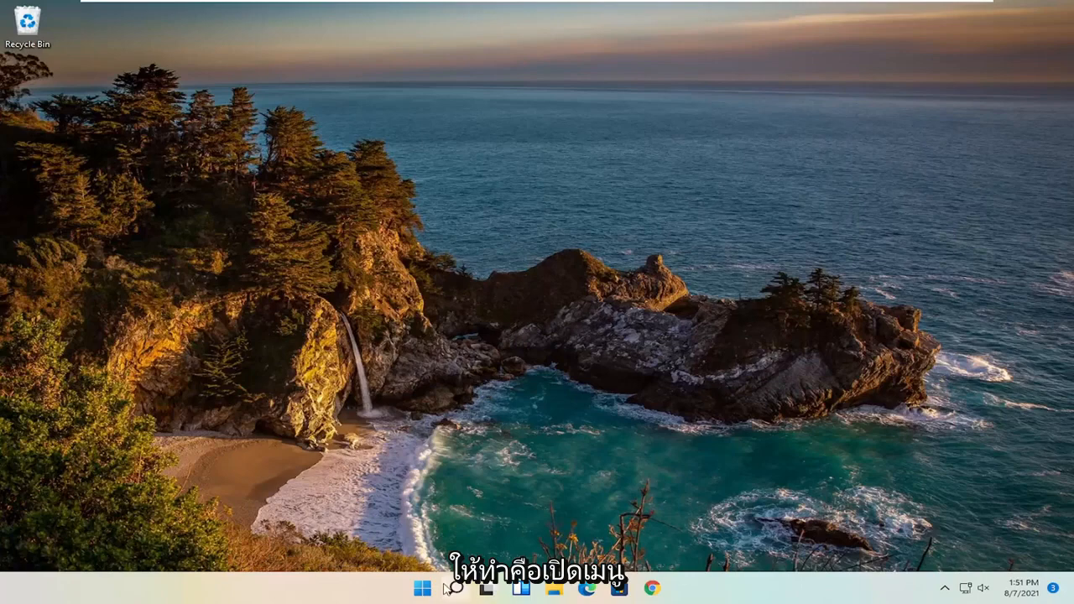
Step: Search 'dev' to open Device Manager, expand Mice and other pointing devices, select VMware Pointing Device
{"action": "left_click", "coordinate": [454, 587]}
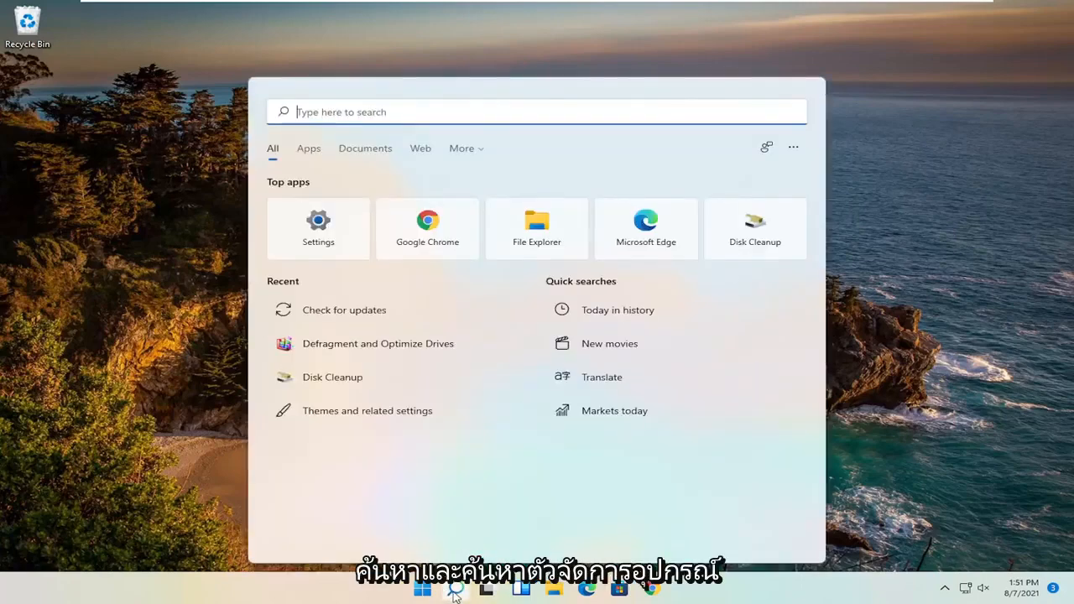
{"action": "type", "text": "dev"}
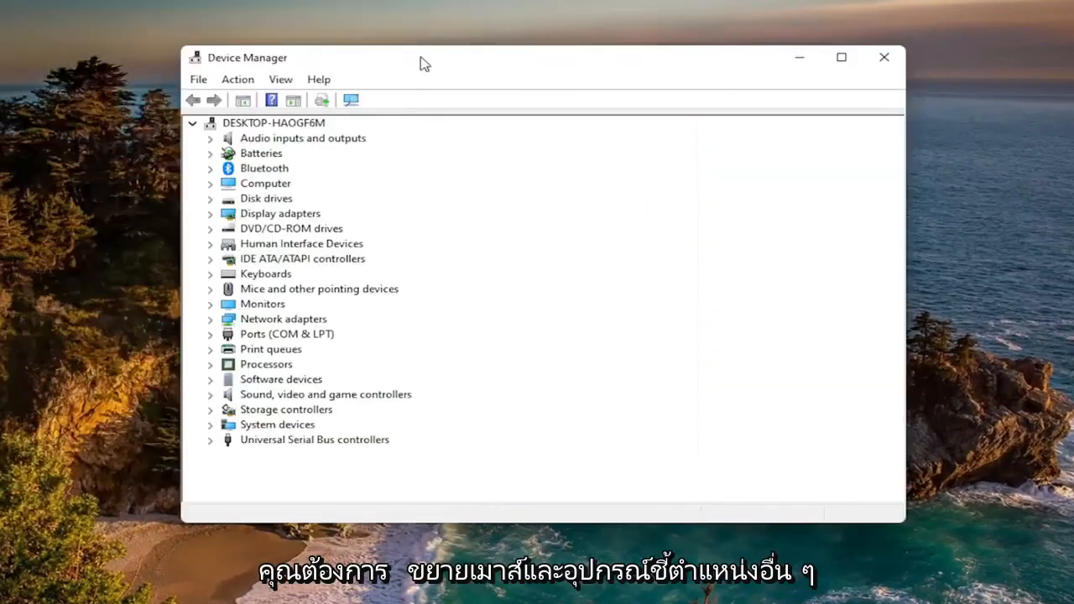
{"action": "left_click", "coordinate": [319, 289]}
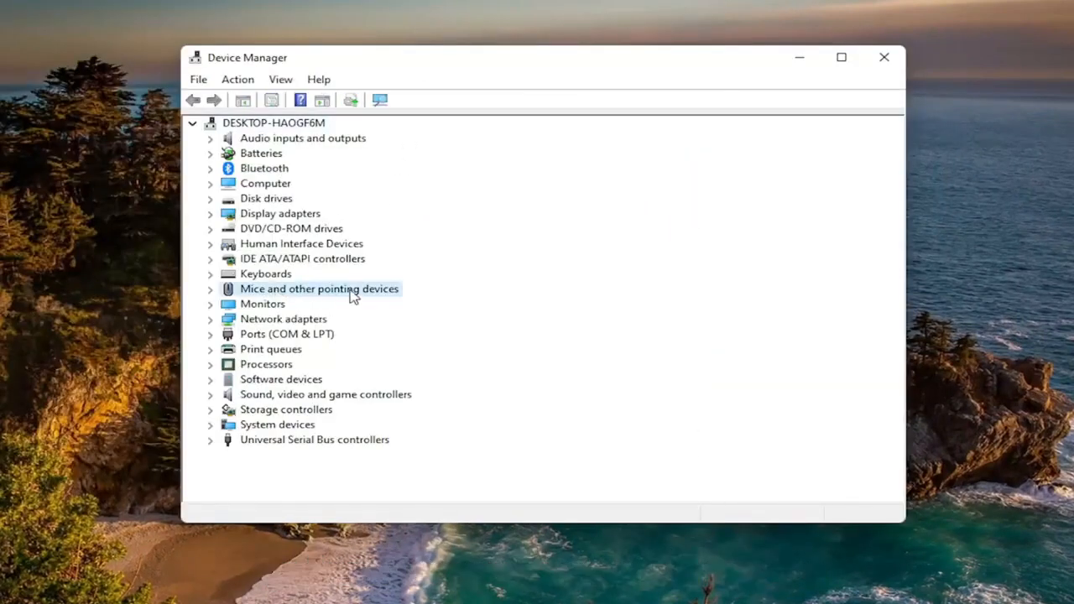
{"action": "left_click", "coordinate": [211, 289]}
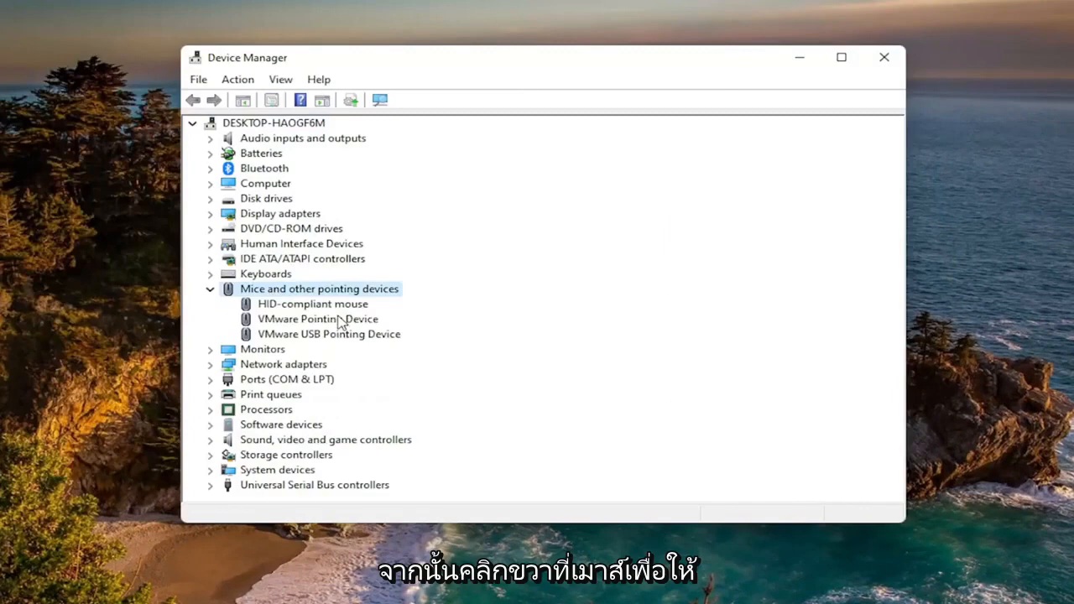
{"action": "left_click", "coordinate": [317, 319]}
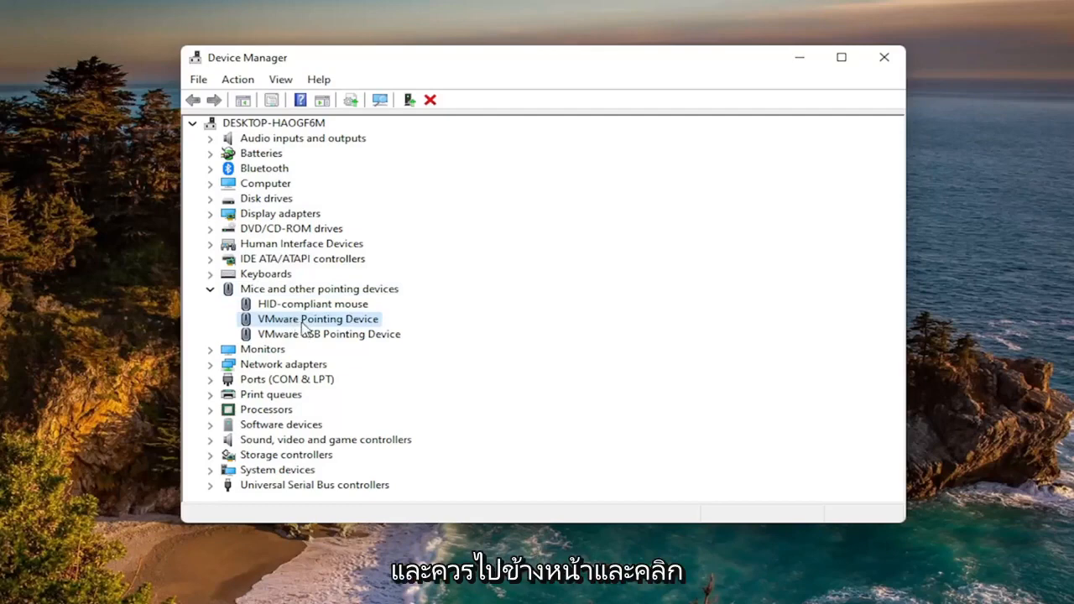
Step: Run an automatic driver search for VMware Pointing Device, then check Windows Update
{"action": "left_click", "coordinate": [318, 319]}
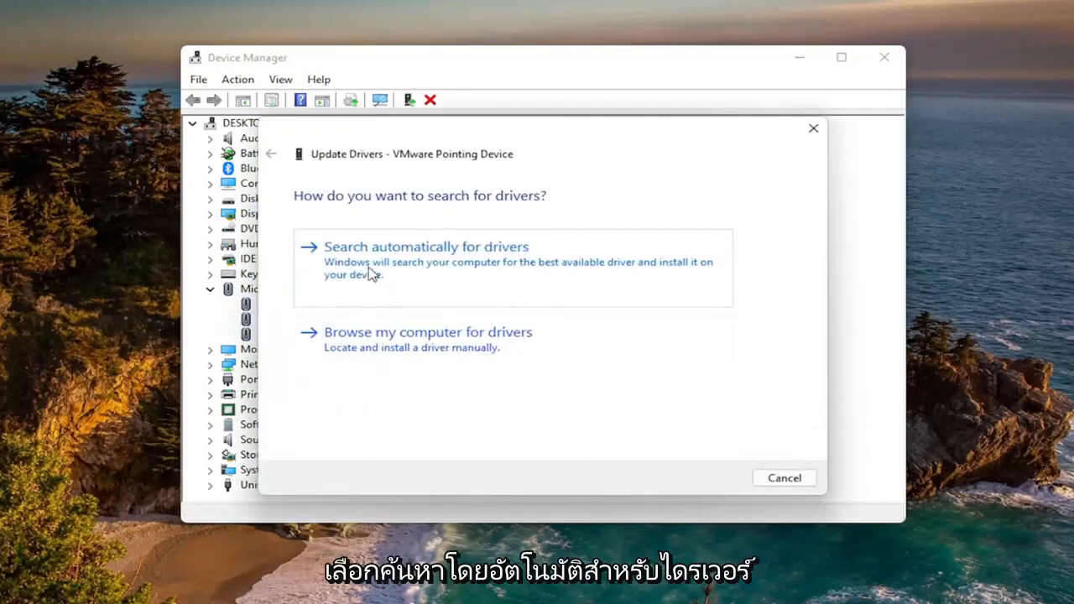
{"action": "left_click", "coordinate": [425, 246]}
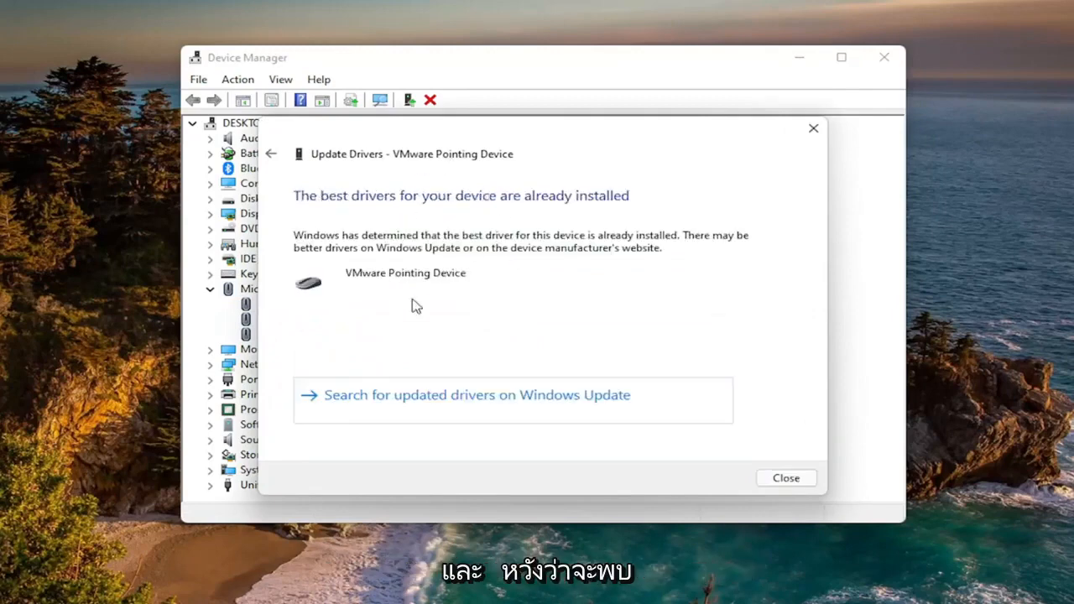
{"action": "mouse_move", "coordinate": [474, 278]}
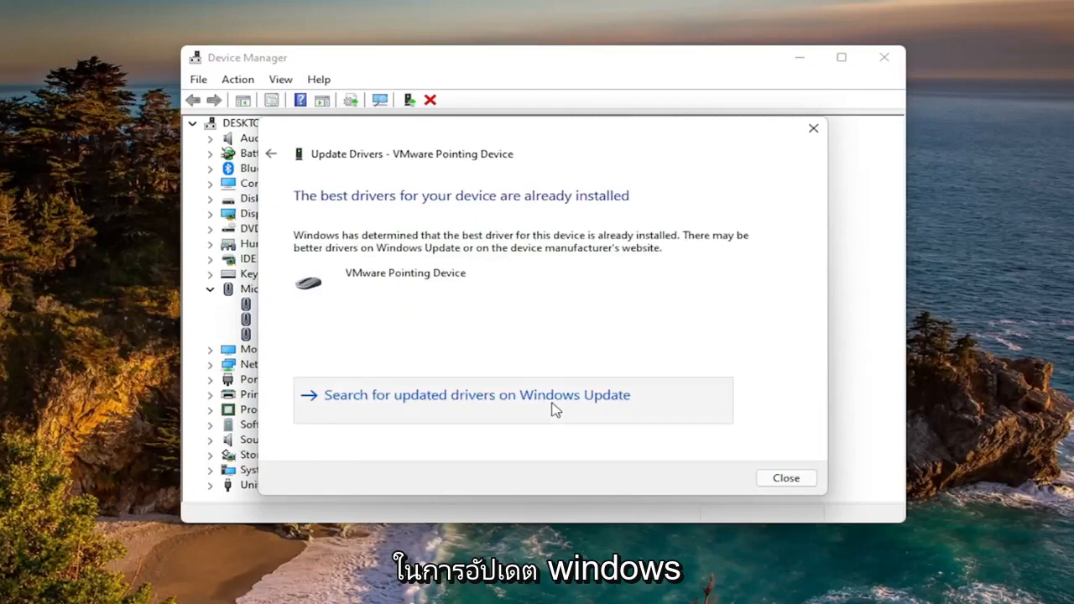
{"action": "left_click", "coordinate": [477, 394]}
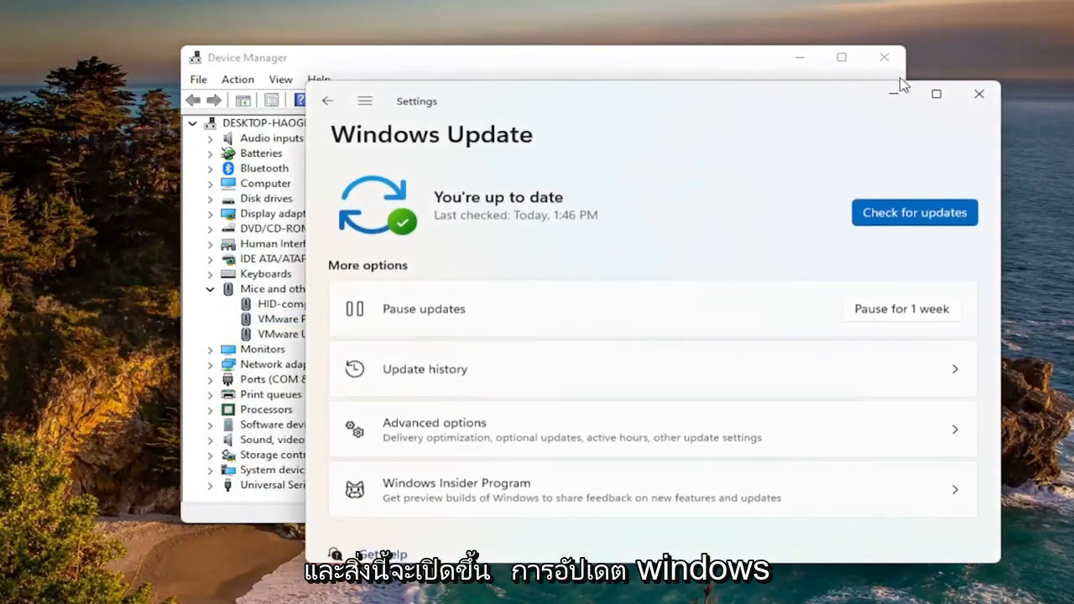
{"action": "mouse_move", "coordinate": [978, 94]}
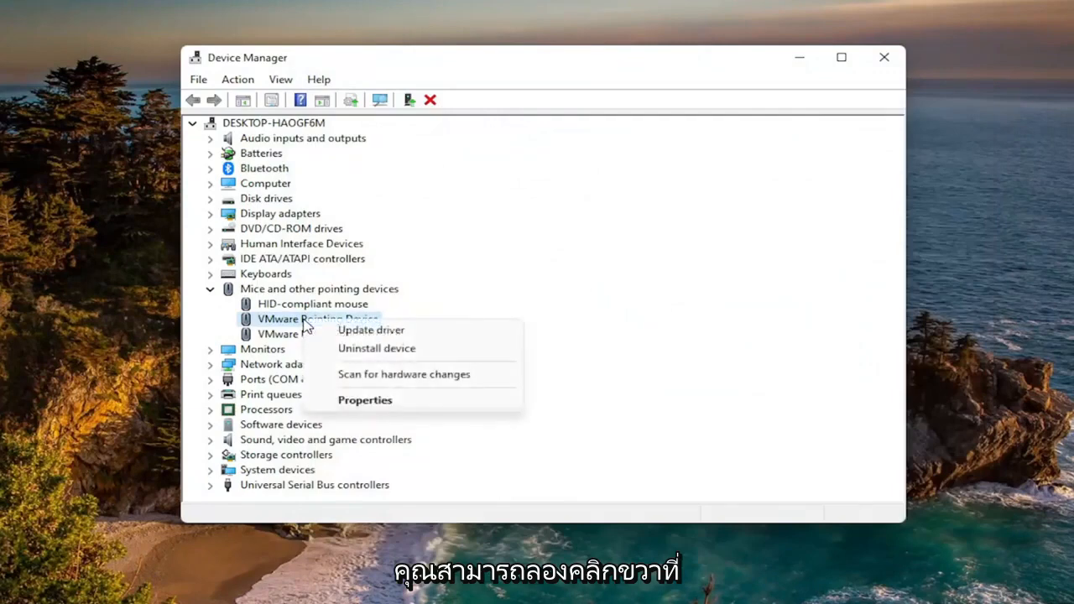
{"action": "mouse_move", "coordinate": [371, 330]}
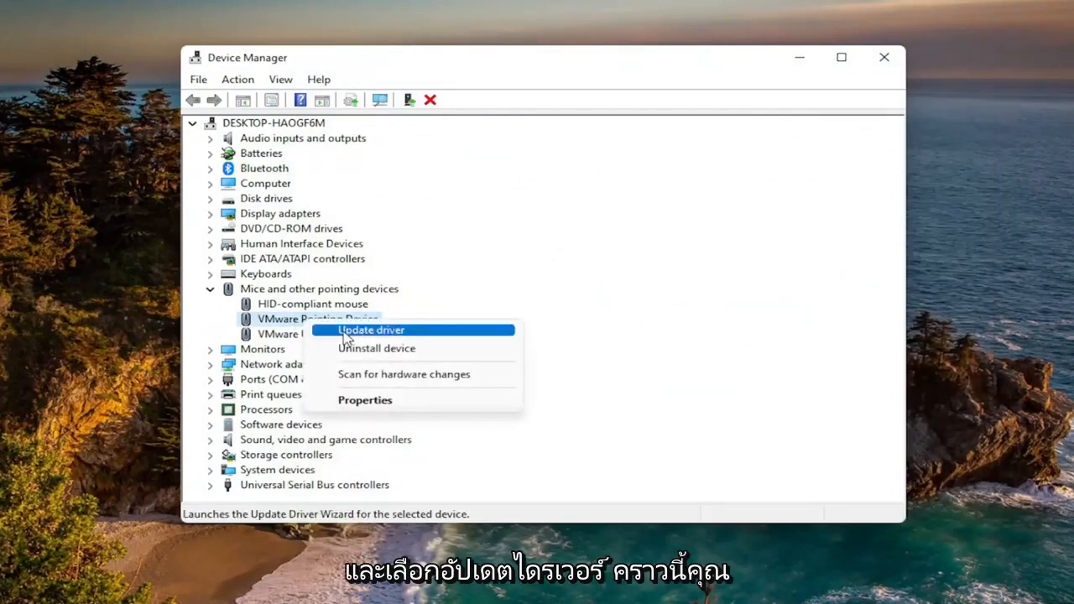
Step: Reinstall the VMware Pointing Device driver from the local compatible driver list and close the wizard
{"action": "left_click", "coordinate": [371, 330]}
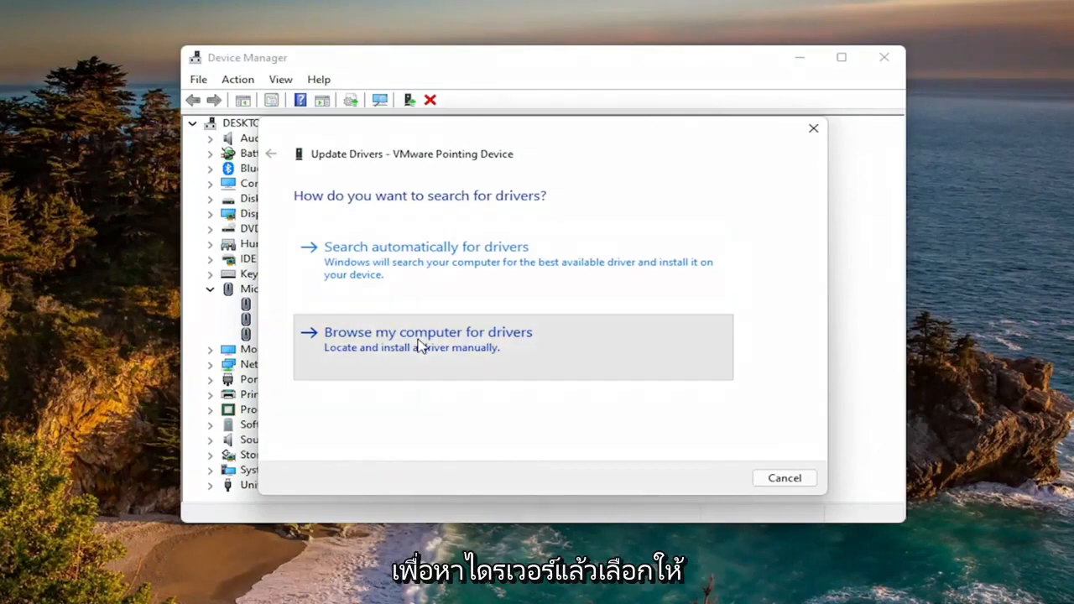
{"action": "left_click", "coordinate": [427, 331]}
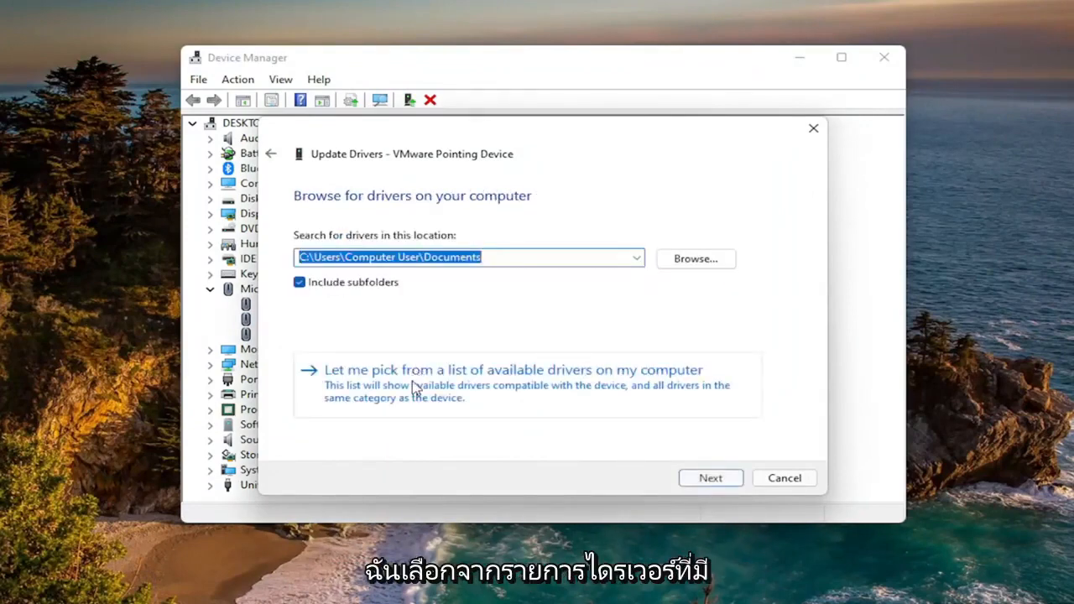
{"action": "mouse_move", "coordinate": [485, 392]}
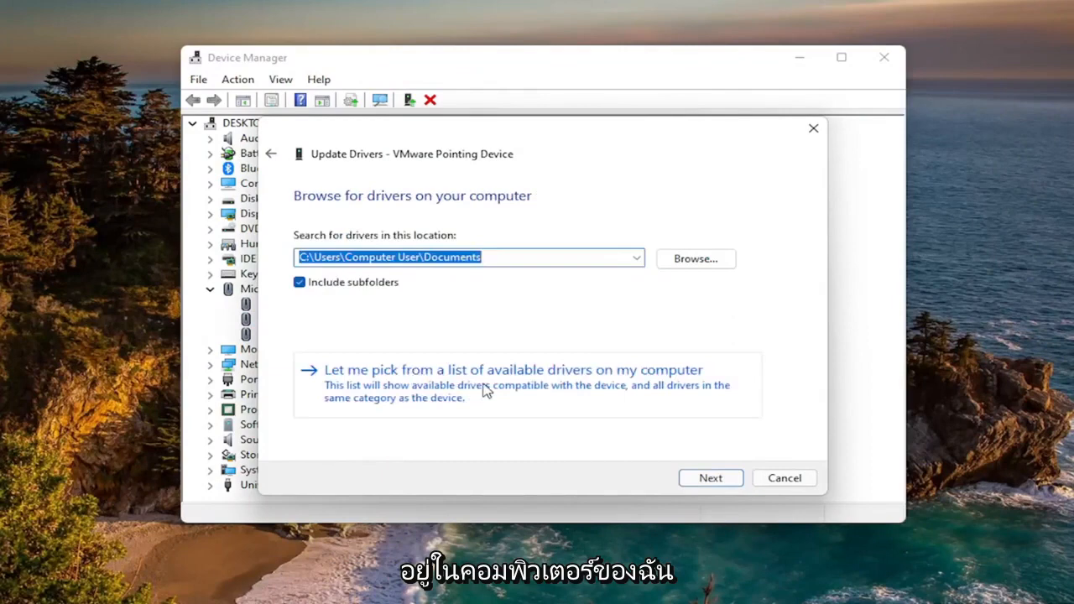
{"action": "left_click", "coordinate": [513, 369]}
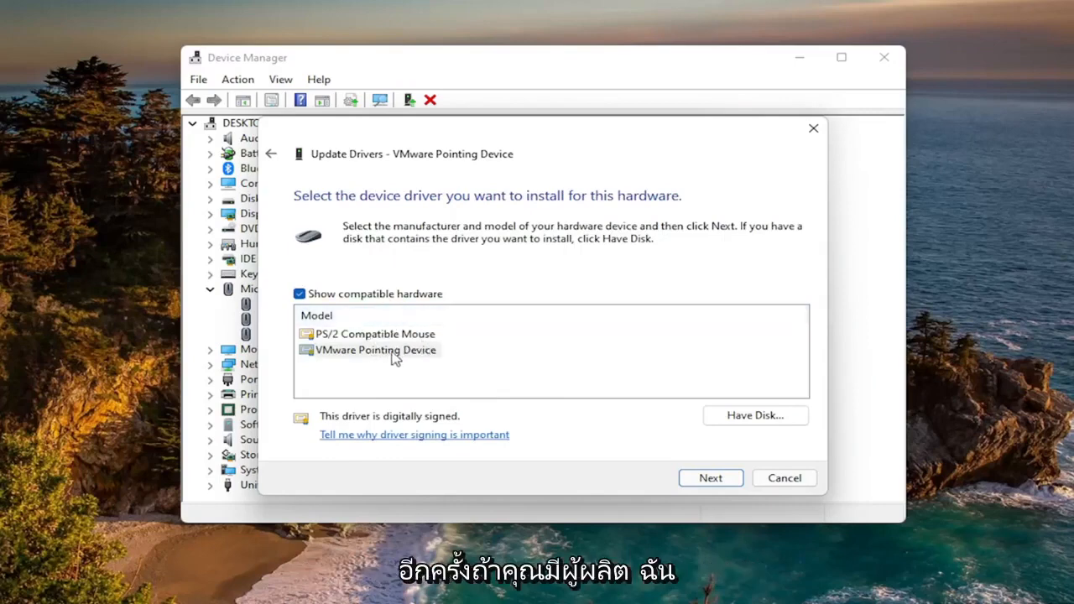
{"action": "mouse_move", "coordinate": [388, 375]}
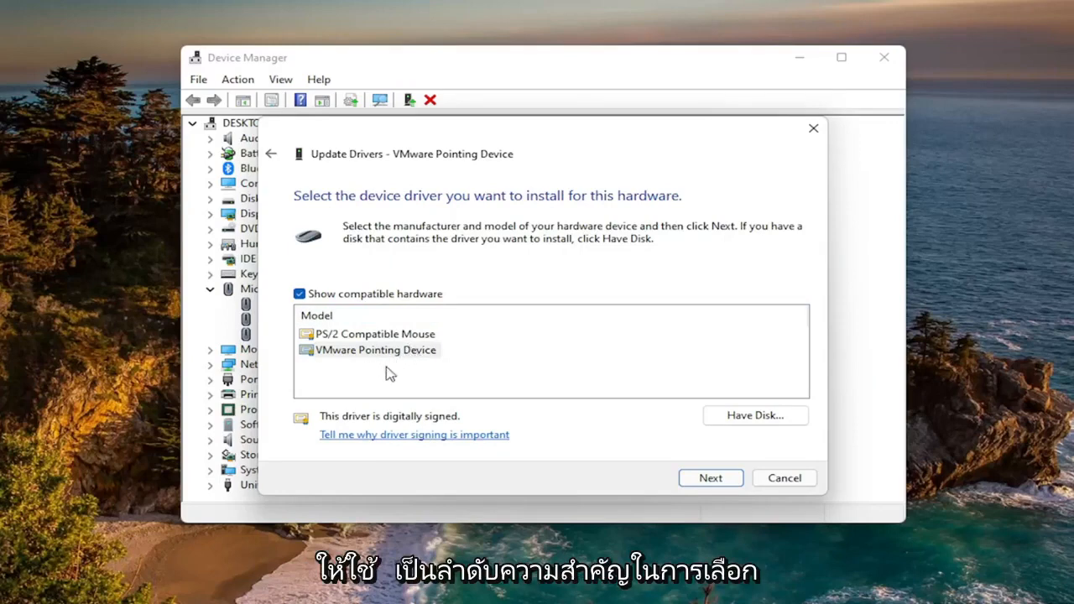
{"action": "mouse_move", "coordinate": [711, 478]}
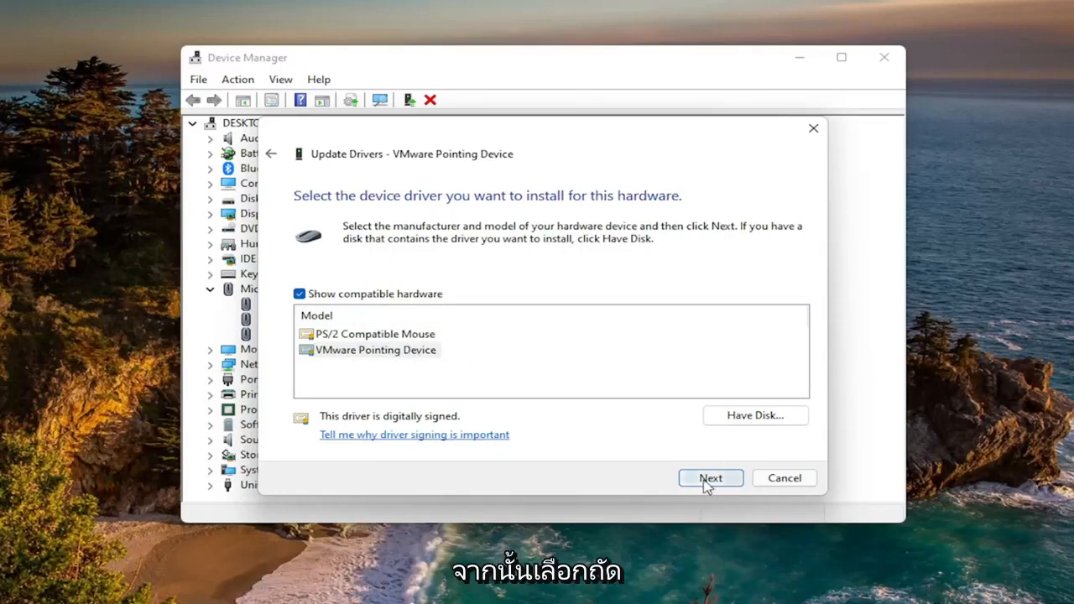
{"action": "left_click", "coordinate": [710, 478]}
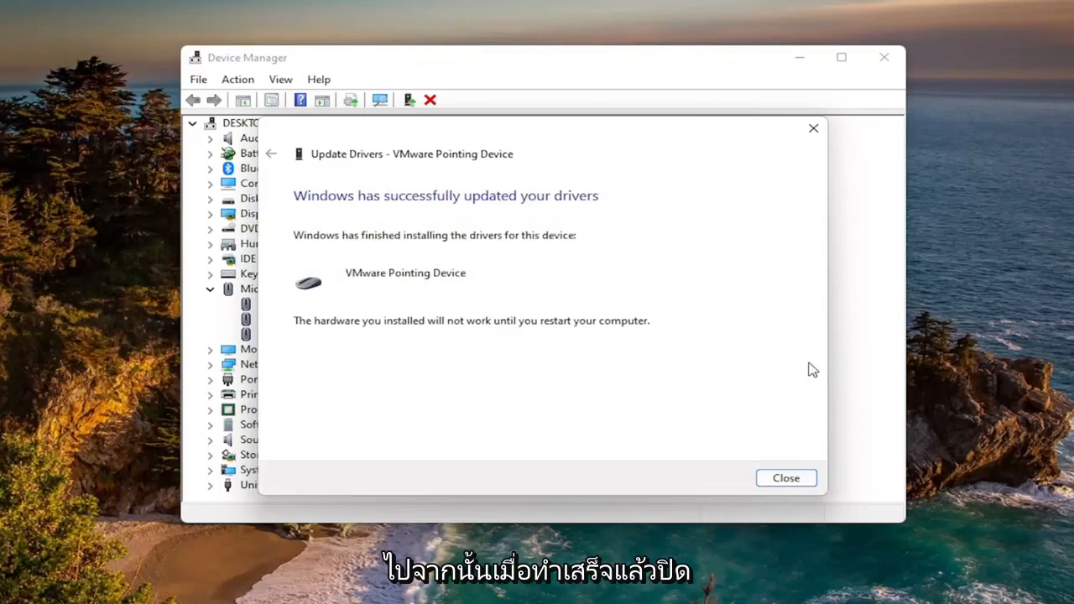
{"action": "left_click", "coordinate": [784, 478]}
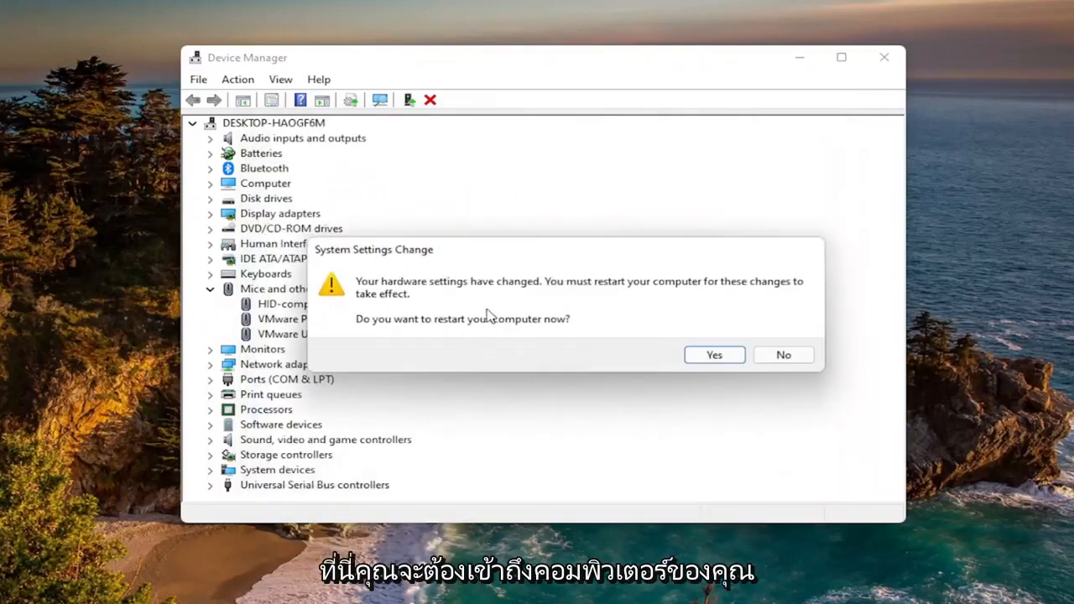
{"action": "mouse_move", "coordinate": [516, 353]}
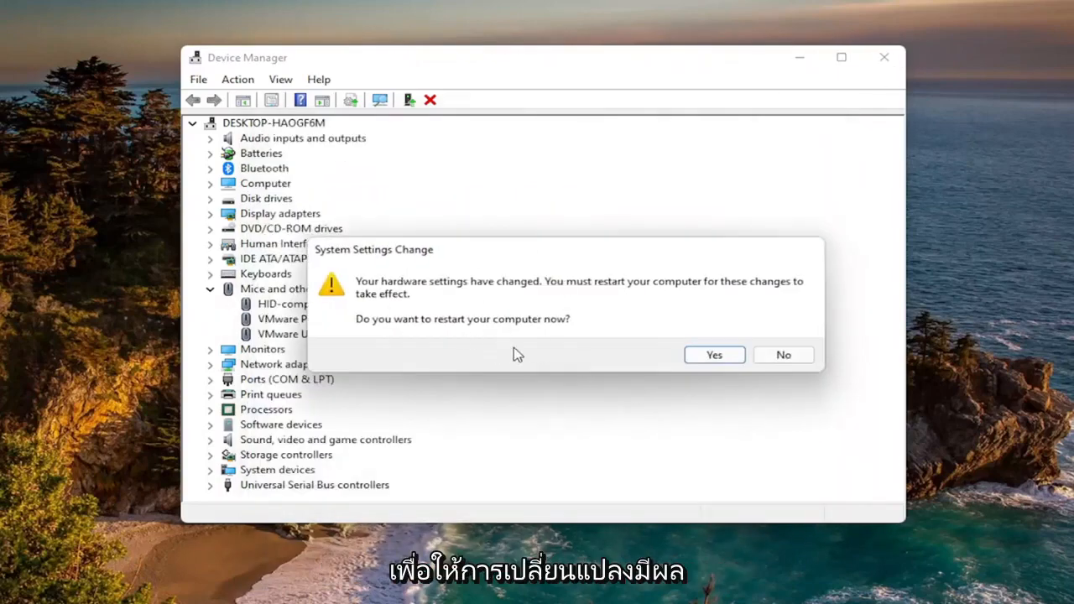
Step: Answer the restart prompt from the System Settings Change dialog
{"action": "left_click", "coordinate": [713, 354]}
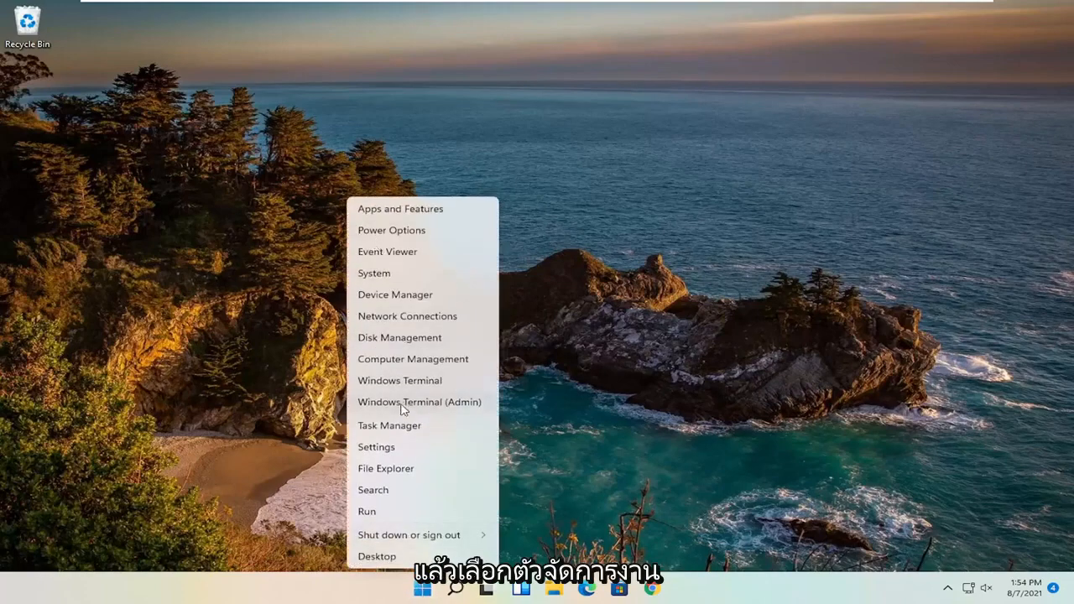
Step: Open Task Manager from the quick menu and scroll down the Processes list
{"action": "left_click", "coordinate": [388, 426]}
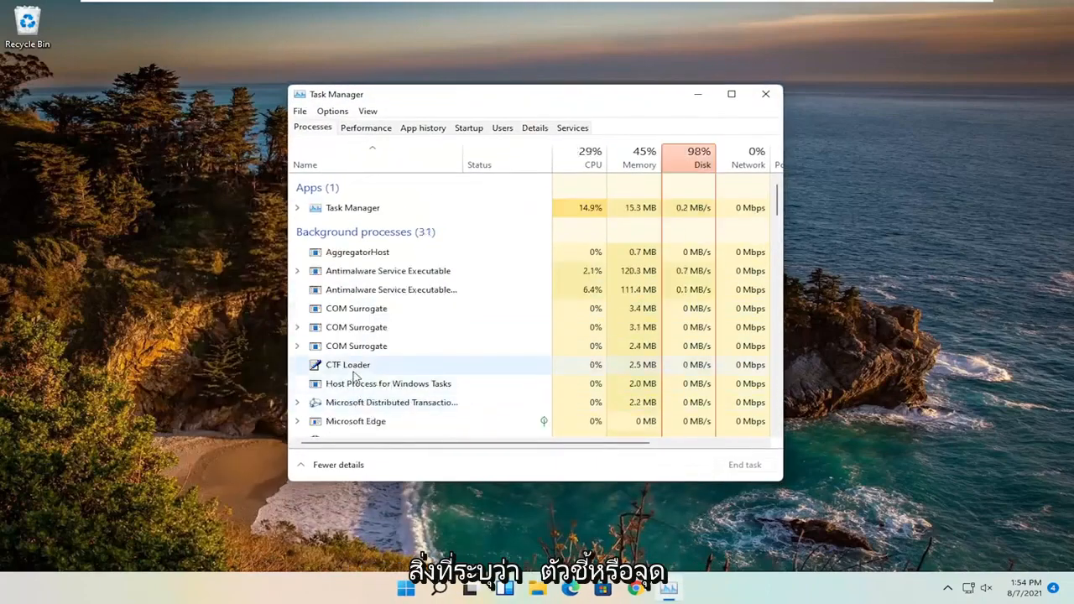
{"action": "scroll", "scroll_direction": "down", "scroll_amount": 3}
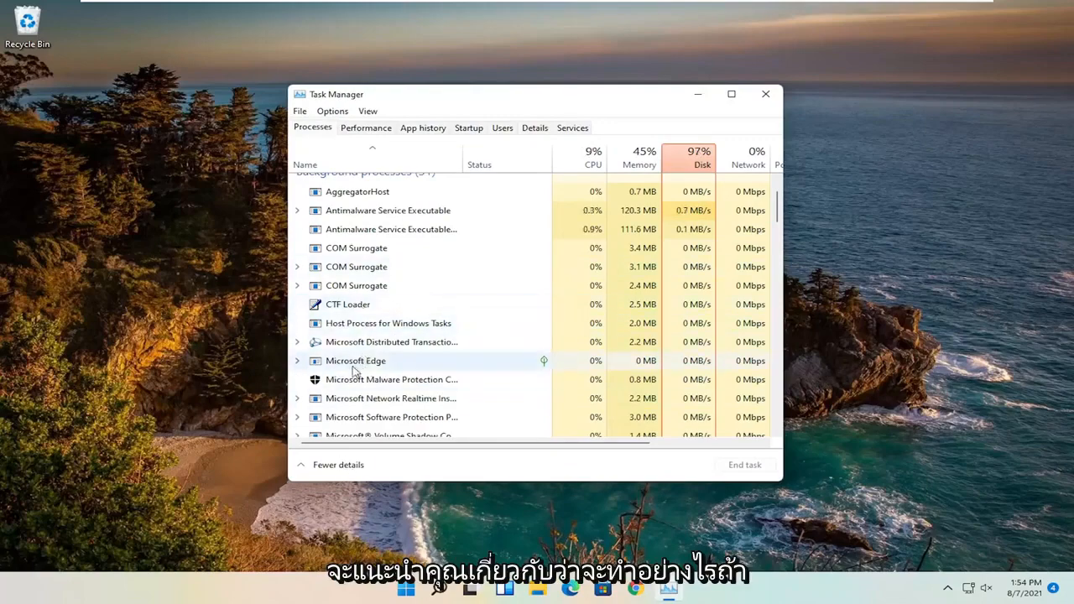
{"action": "scroll", "scroll_direction": "down", "scroll_amount": 3}
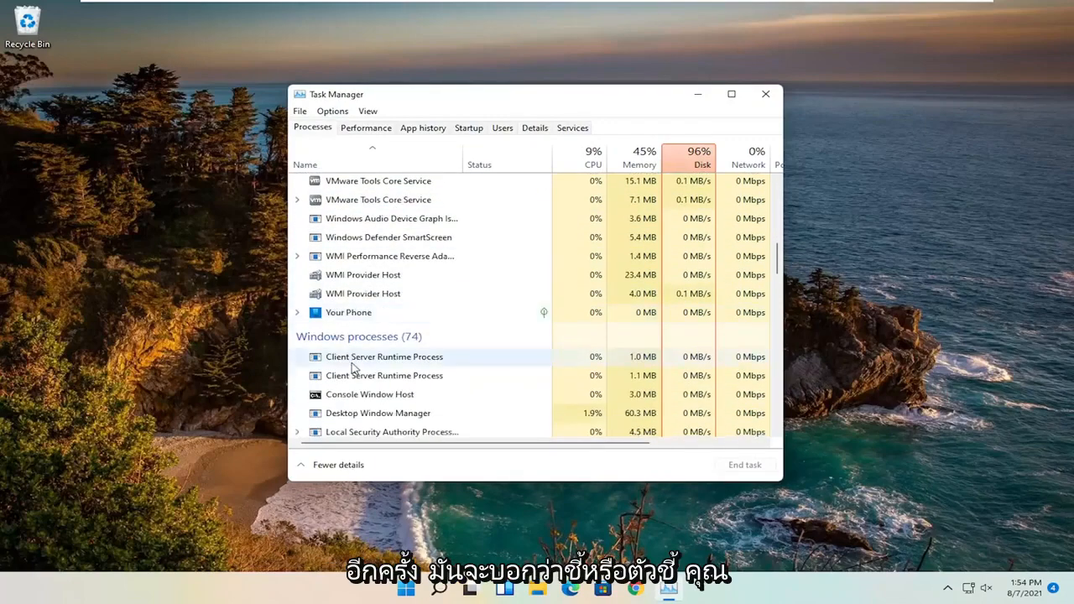
{"action": "mouse_move", "coordinate": [420, 299]}
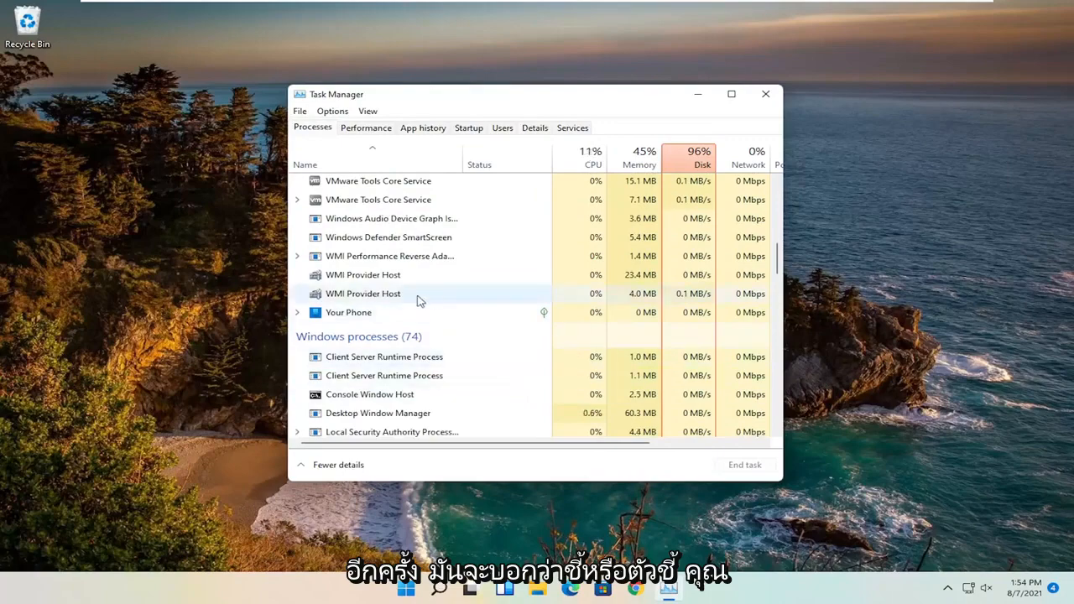
Step: Open the Compatibility tab of Antimalware Service Executable's file properties
{"action": "right_click", "coordinate": [387, 269]}
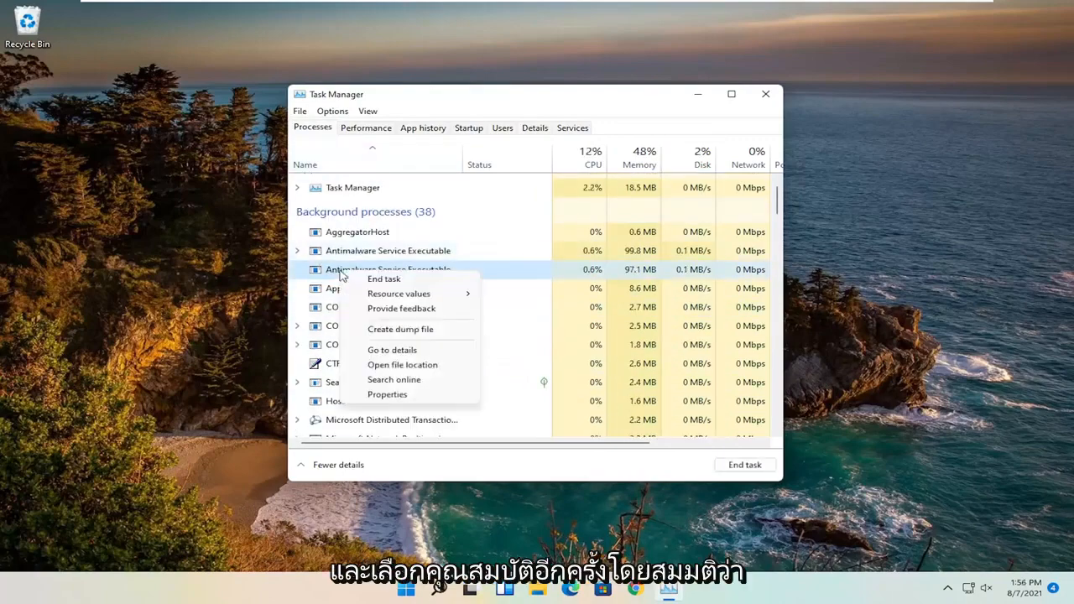
{"action": "left_click", "coordinate": [387, 394]}
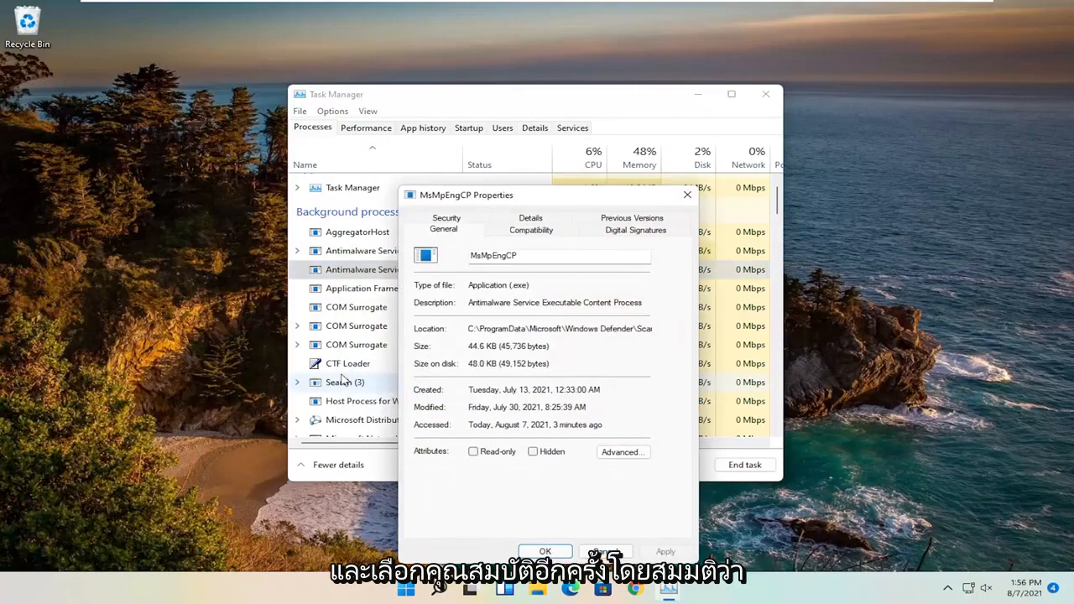
{"action": "left_click_drag", "start_coordinate": [466, 194], "coordinate": [413, 90]}
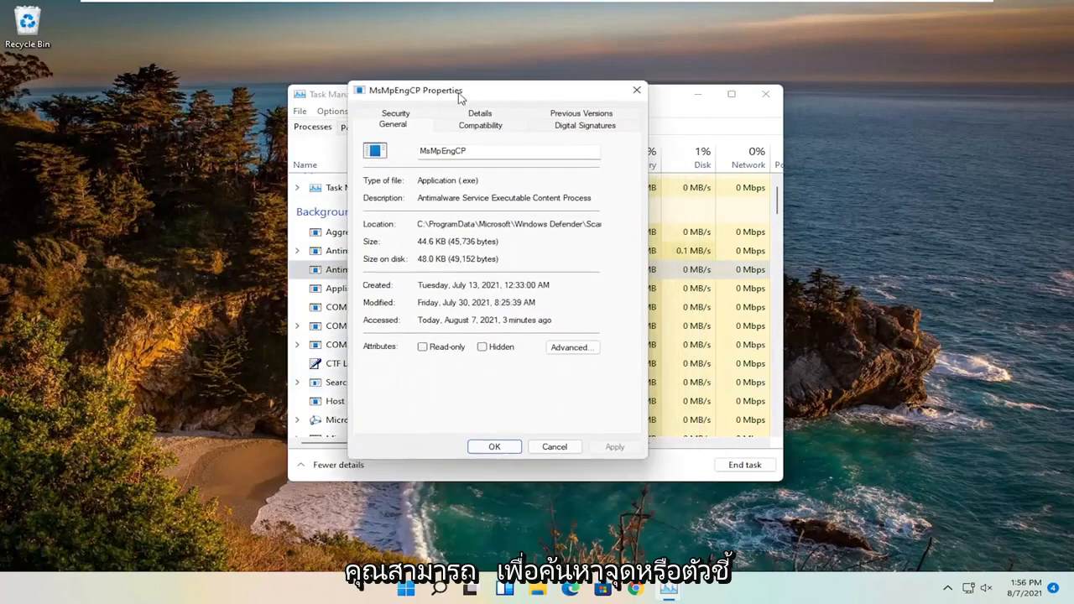
{"action": "left_click", "coordinate": [480, 124]}
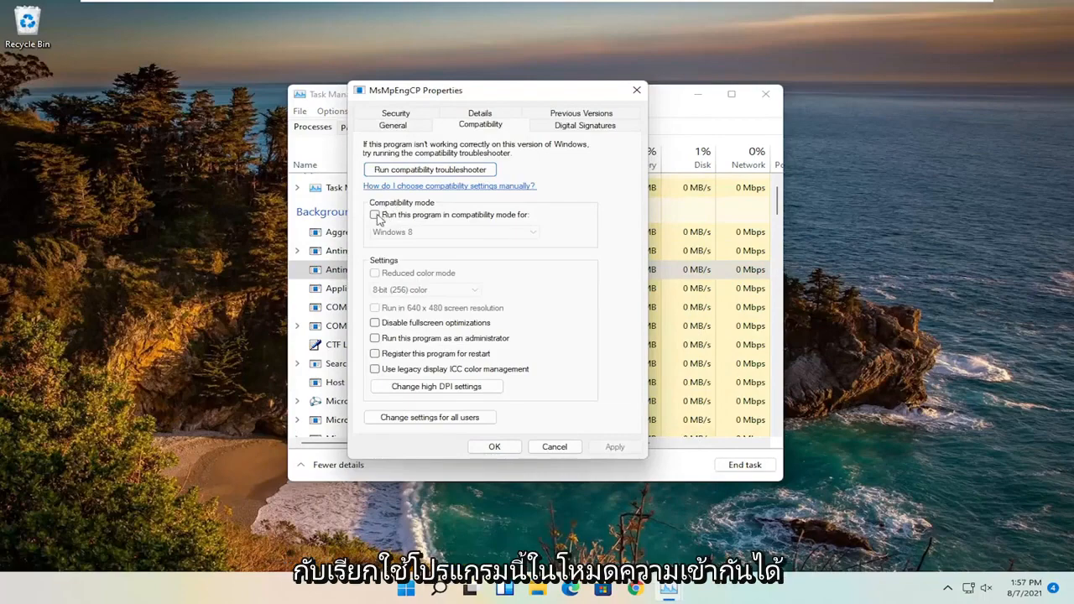
Step: Enable Windows 7 compatibility mode, save it, and close Task Manager
{"action": "left_click", "coordinate": [376, 215]}
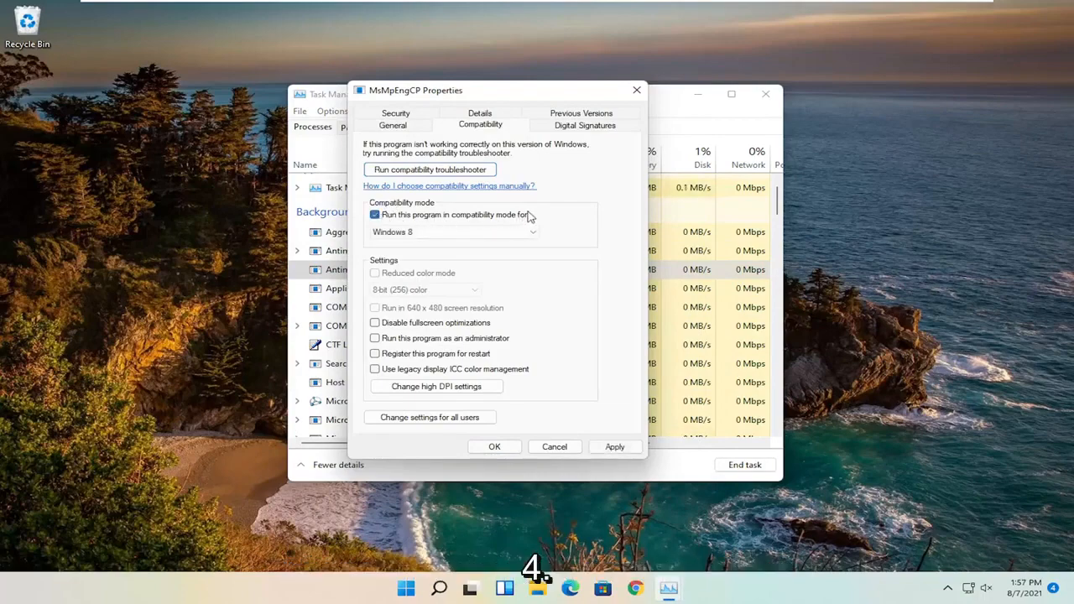
{"action": "left_click", "coordinate": [532, 232]}
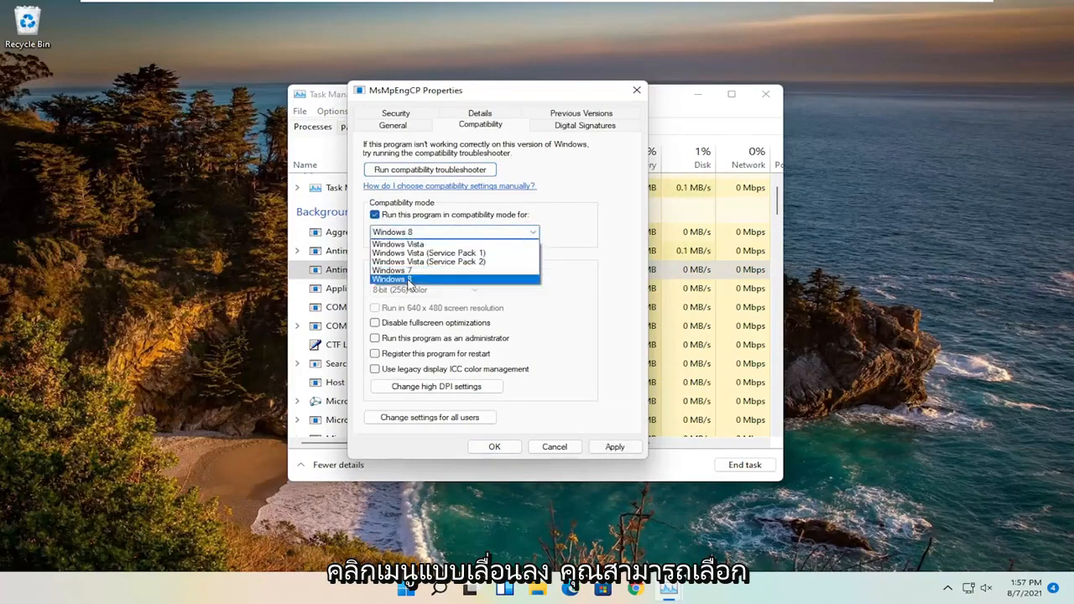
{"action": "left_click", "coordinate": [395, 270]}
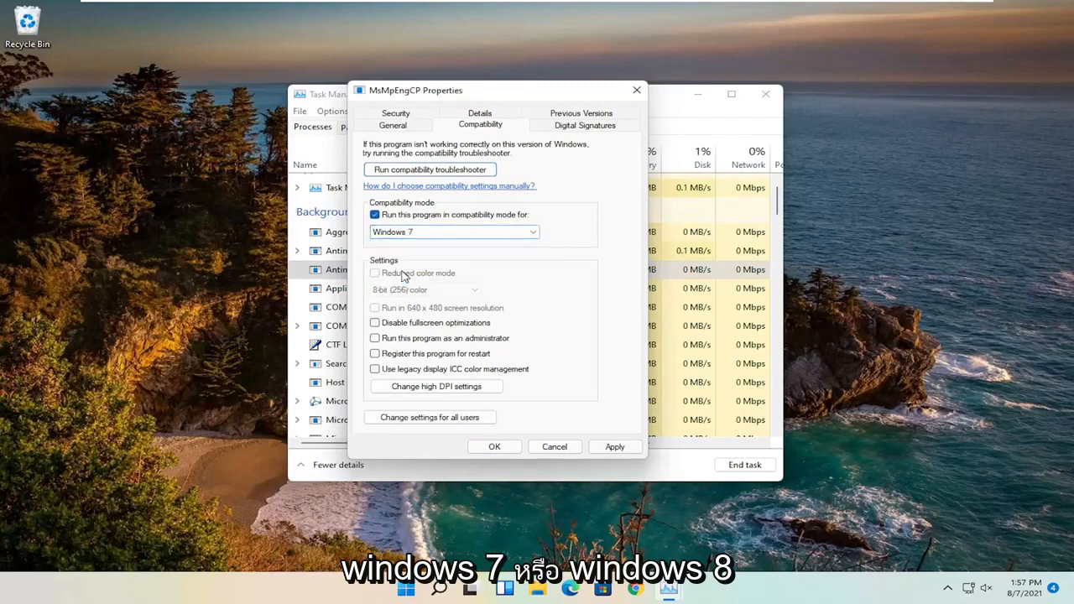
{"action": "left_click", "coordinate": [494, 446]}
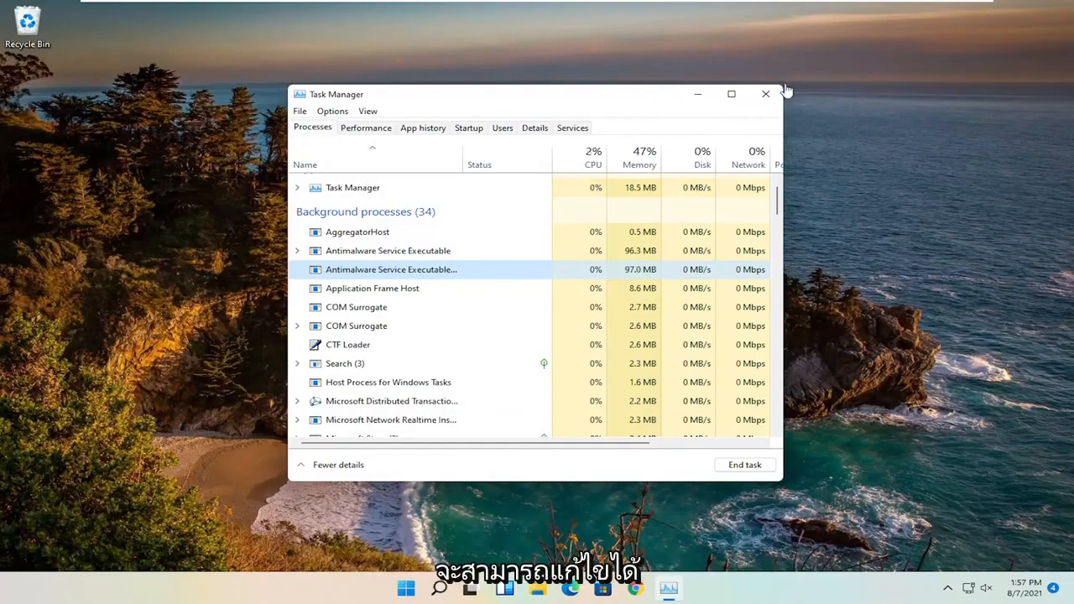
{"action": "left_click", "coordinate": [765, 93]}
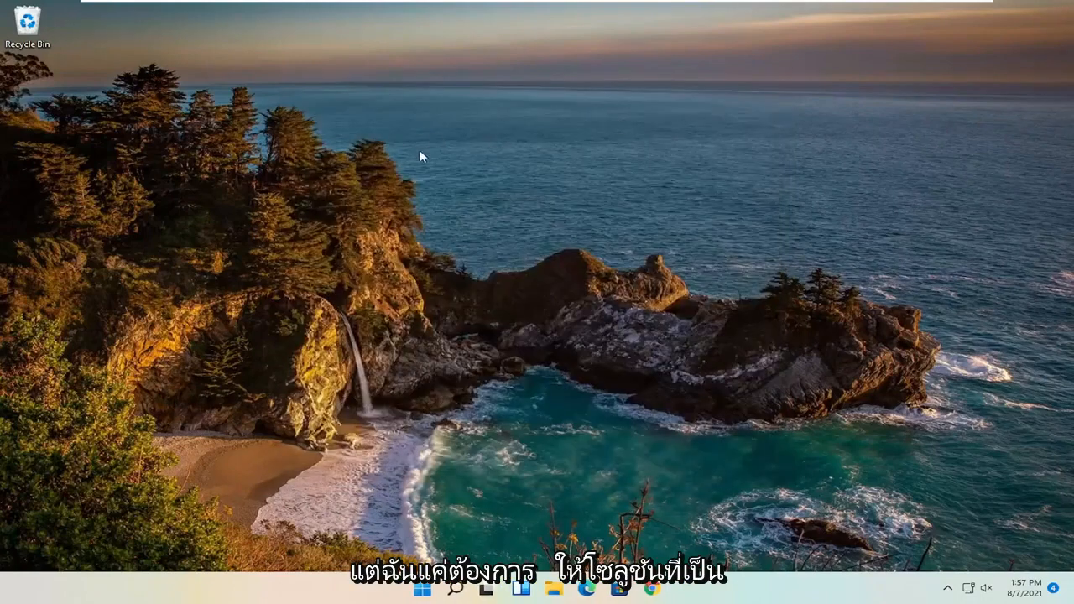